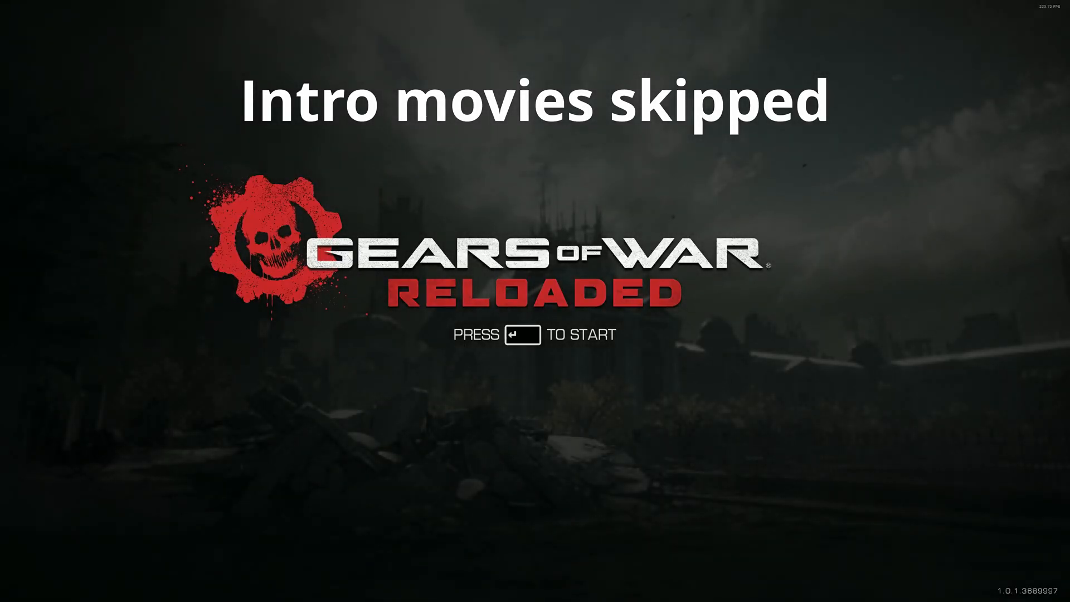
Download and run the 64-bit Notepad++ v8.8.5 installer from notepad-plus-plus.org
key("enter")
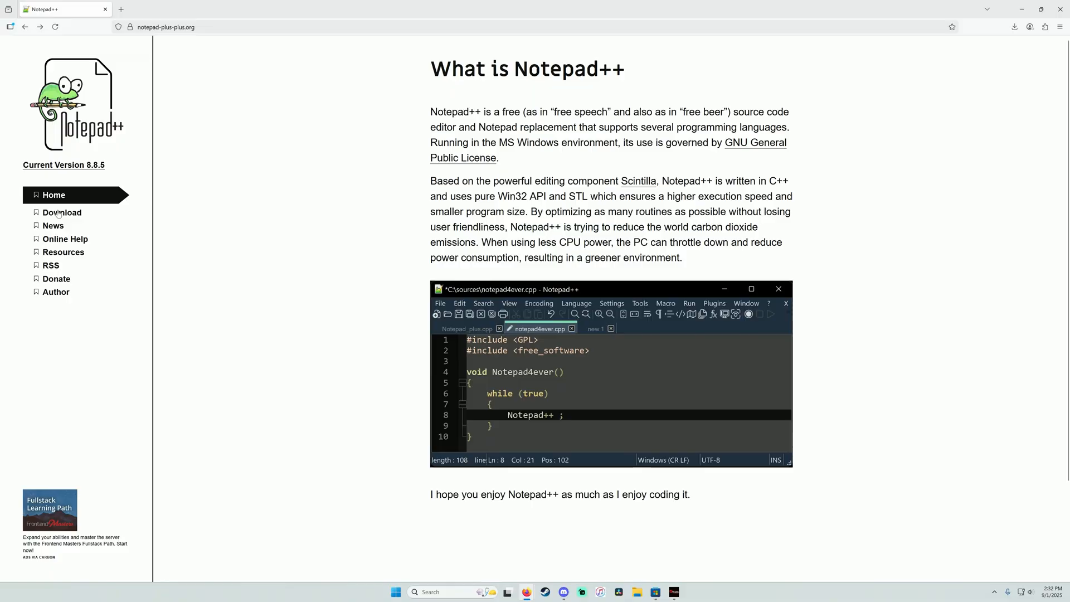
left_click(62, 212)
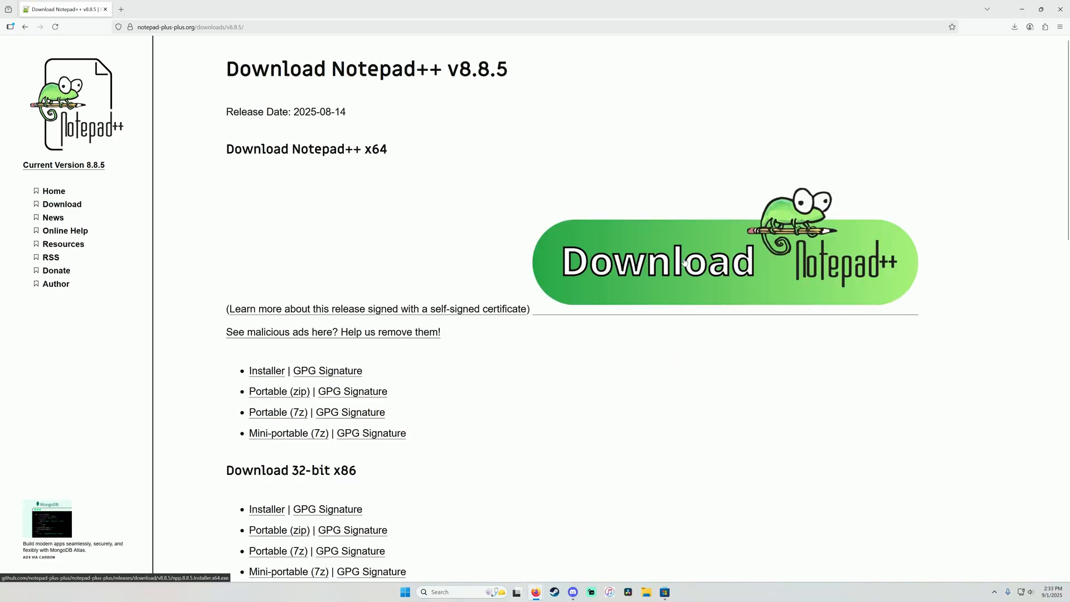
left_click(702, 262)
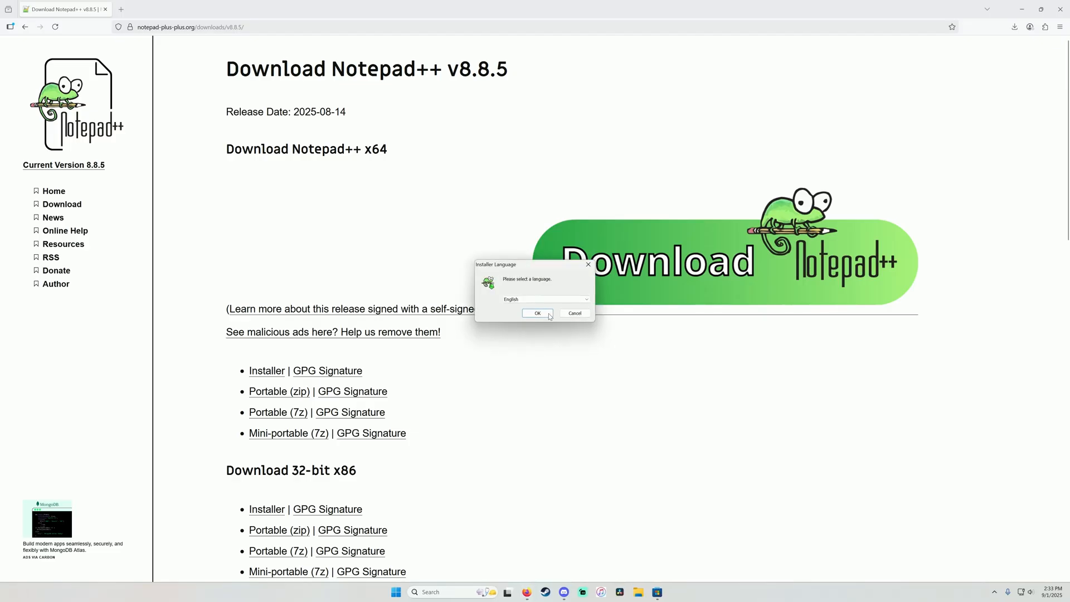
Accept English, the welcome page and the default components in the installer
left_click(537, 313)
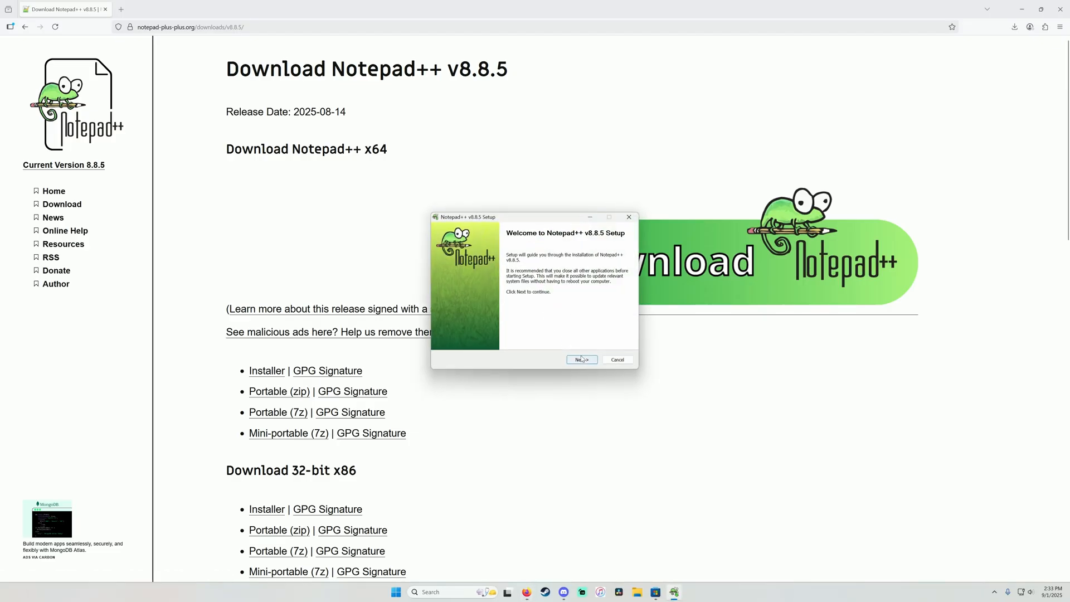
left_click(581, 359)
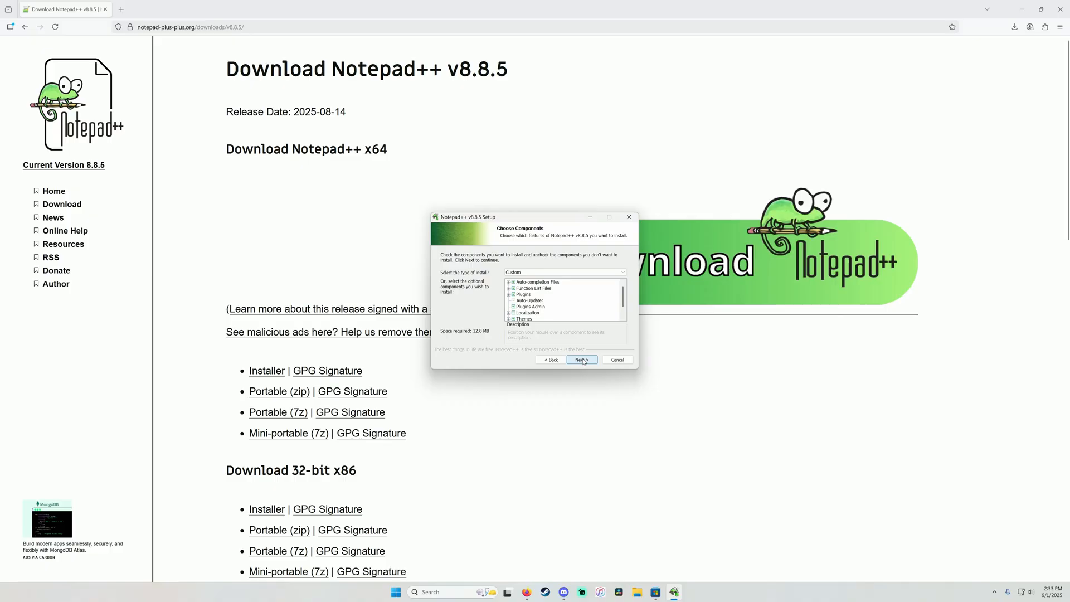
left_click(582, 360)
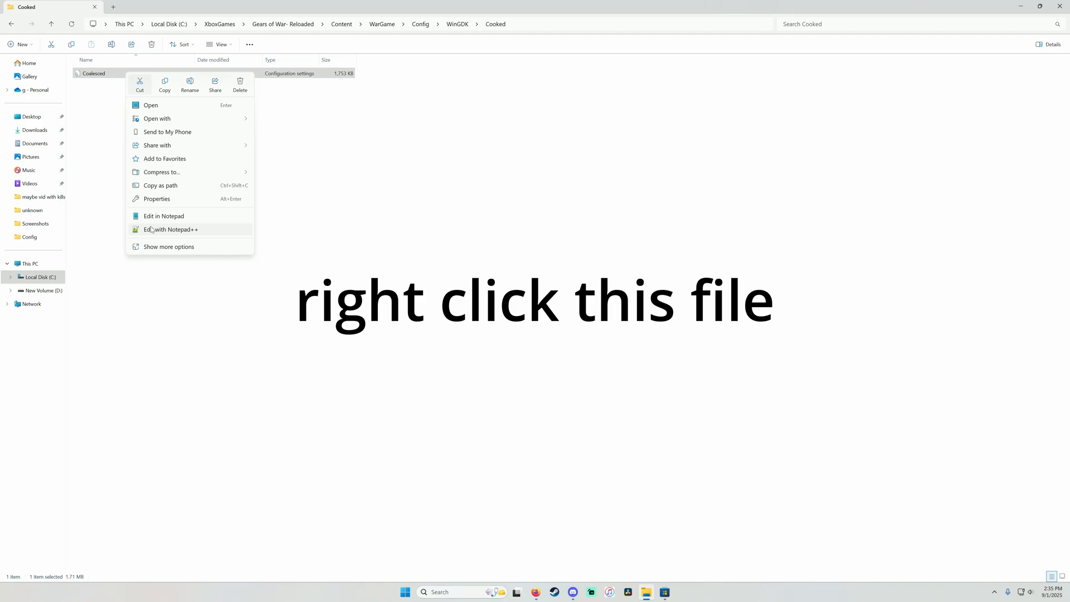
Edit Coalesced.ini in Notepad++, find FOVAngle and set the default camera FOV to 90
left_click(170, 230)
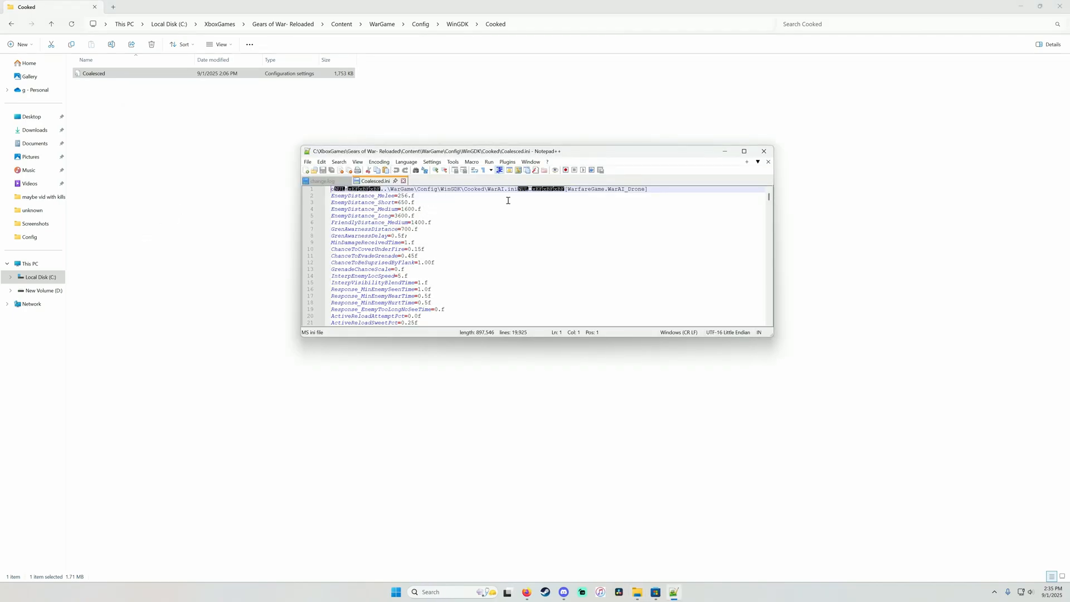
mouse_move(526, 220)
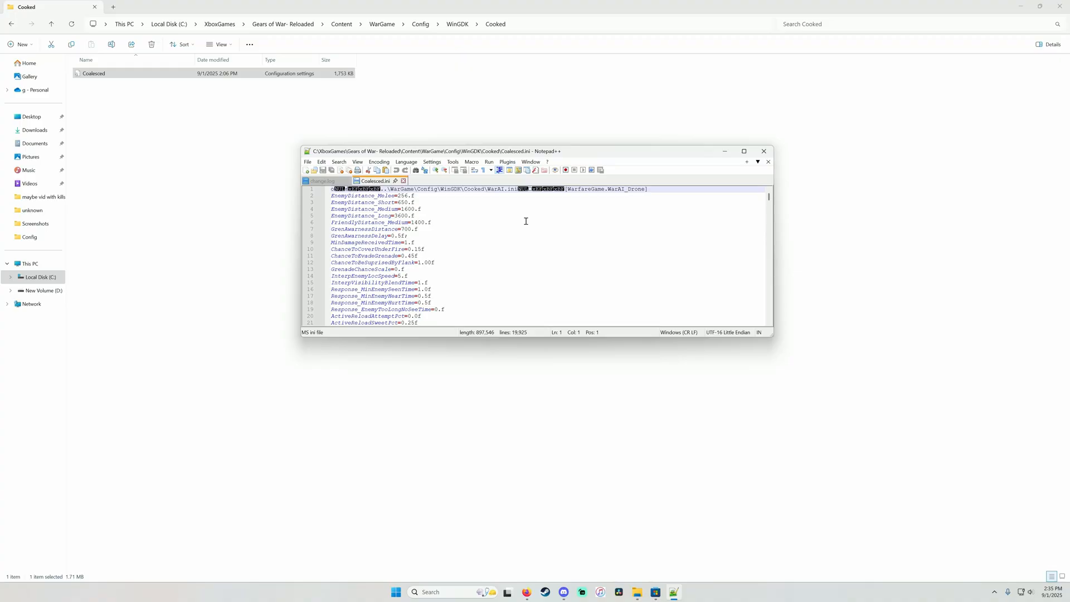
key("Ctrl+f")
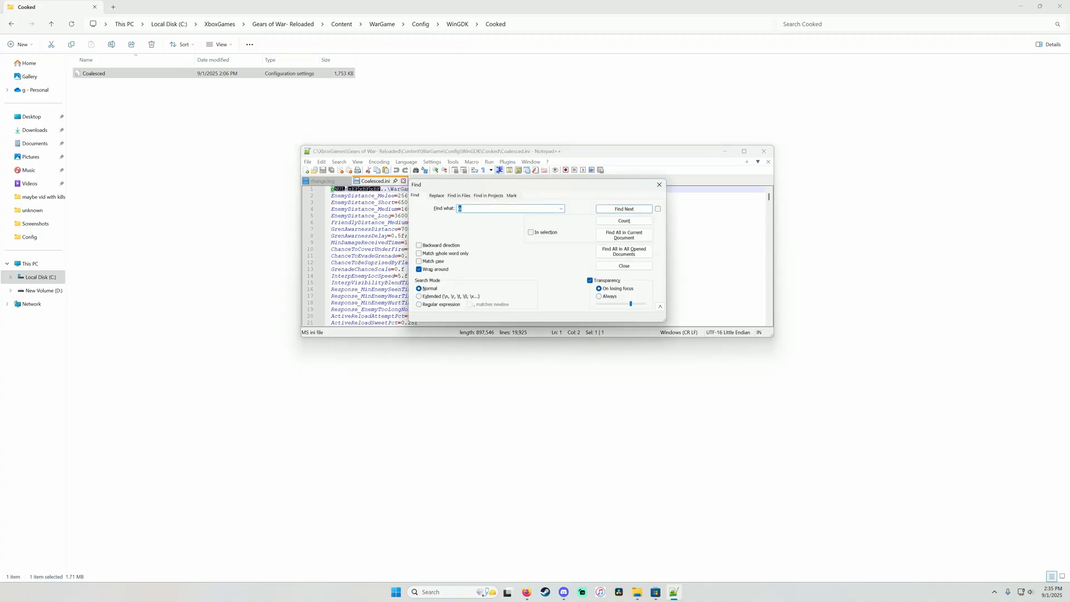
left_click(623, 265)
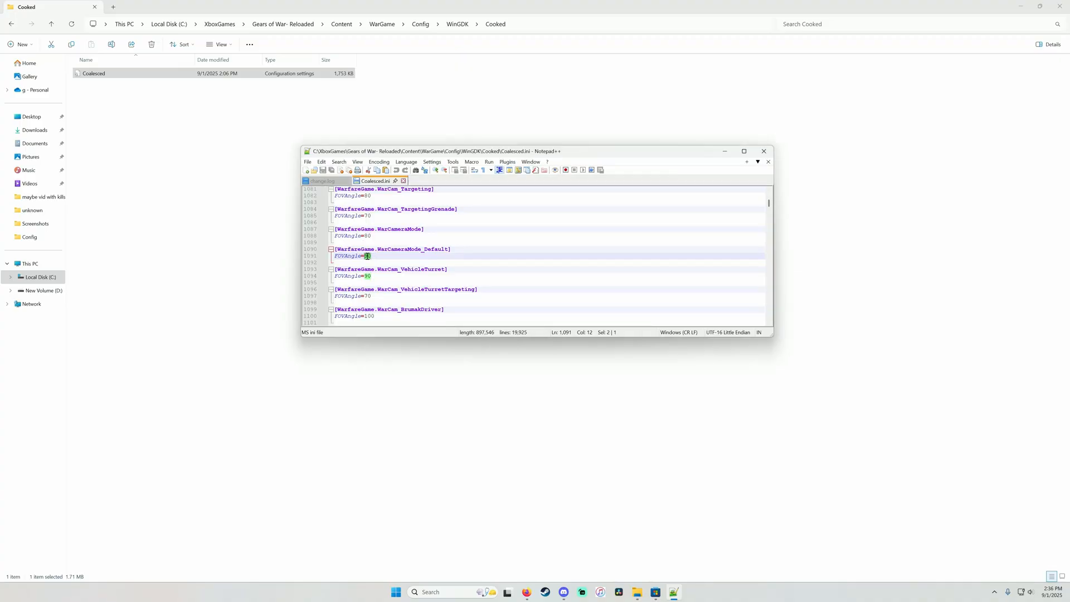
type("90")
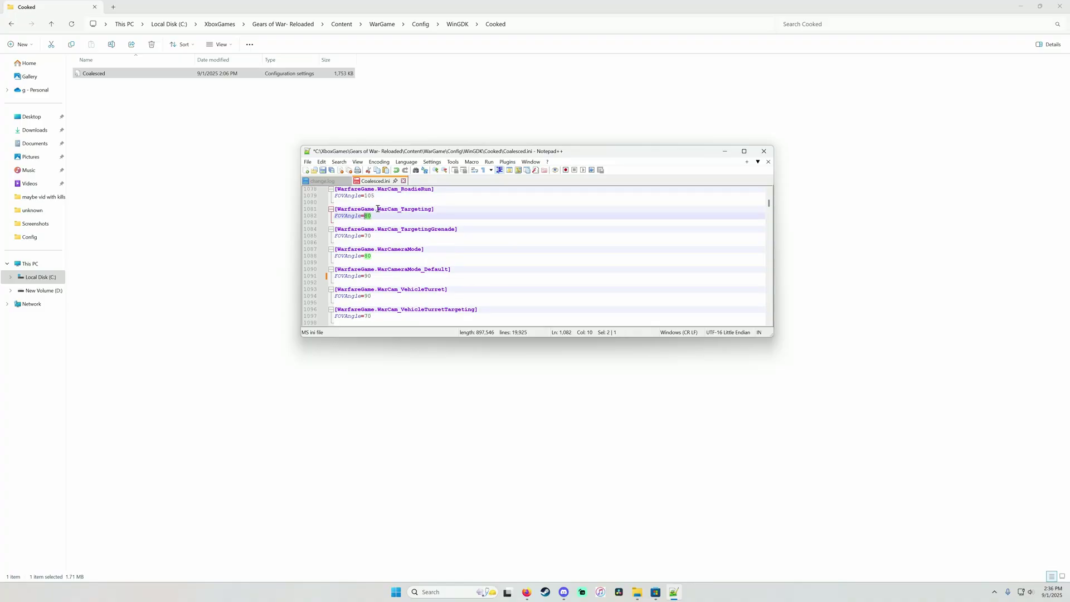
mouse_move(385, 215)
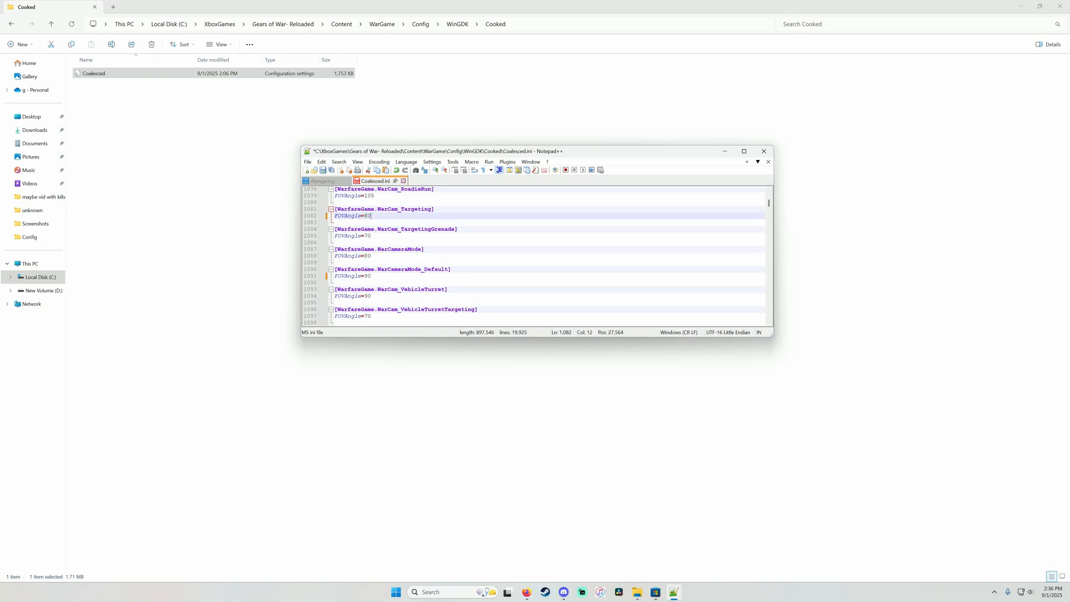
Save the edited Coalesced.ini via File > Save
left_click(307, 162)
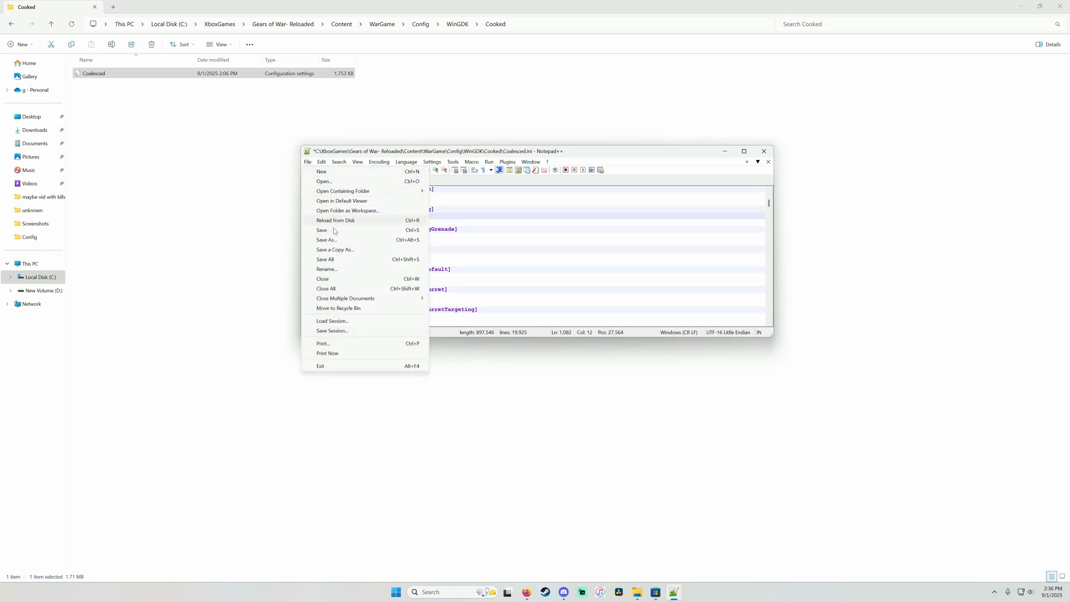
left_click(321, 230)
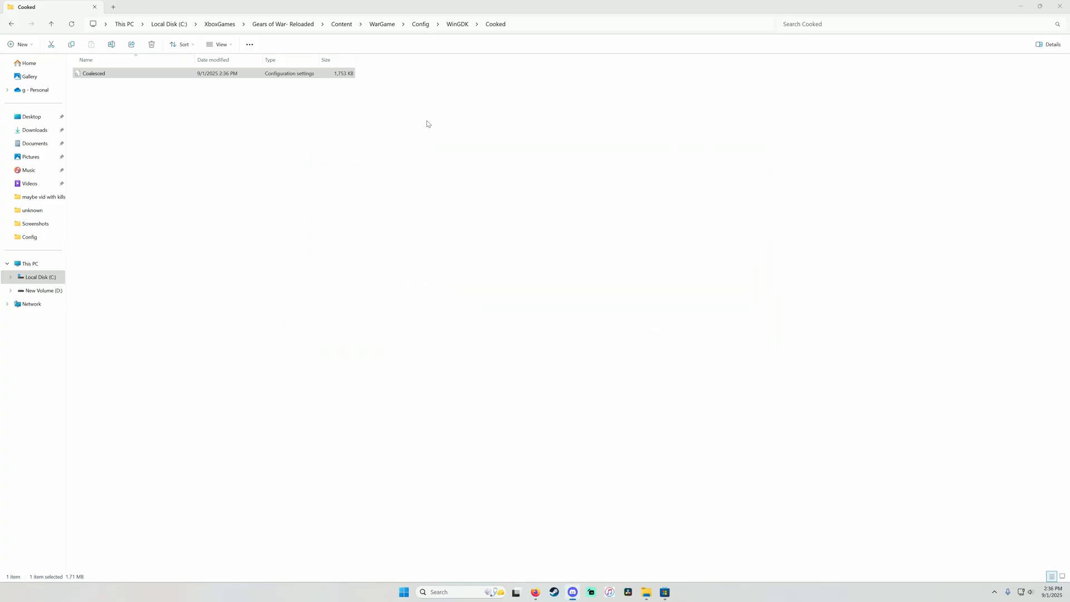
mouse_move(263, 163)
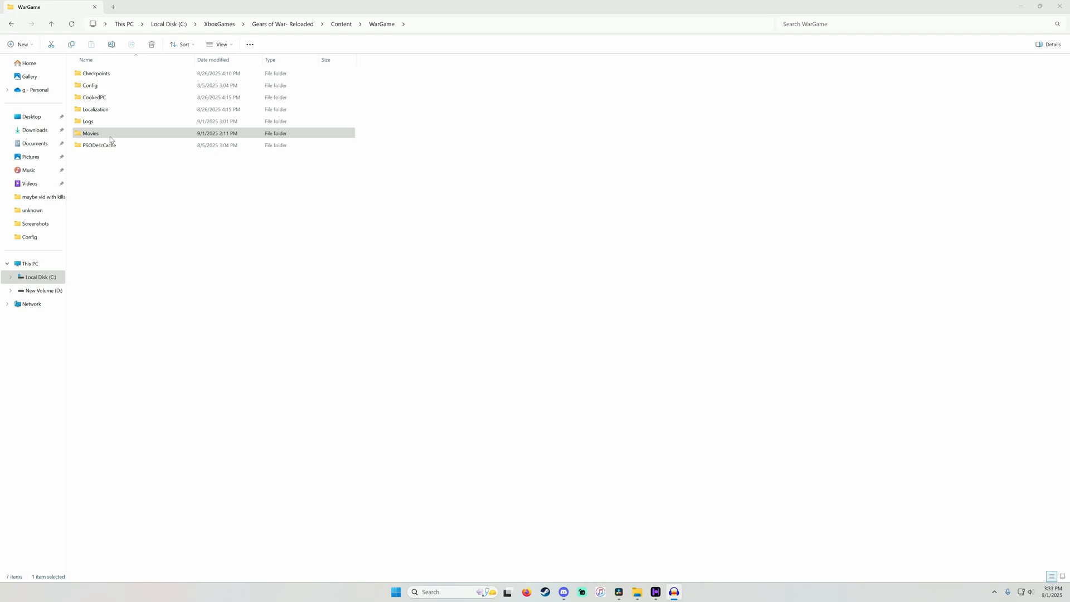
Search the Movies folder for 'epic' and select EpicLogo-skip.bik
double_click(90, 133)
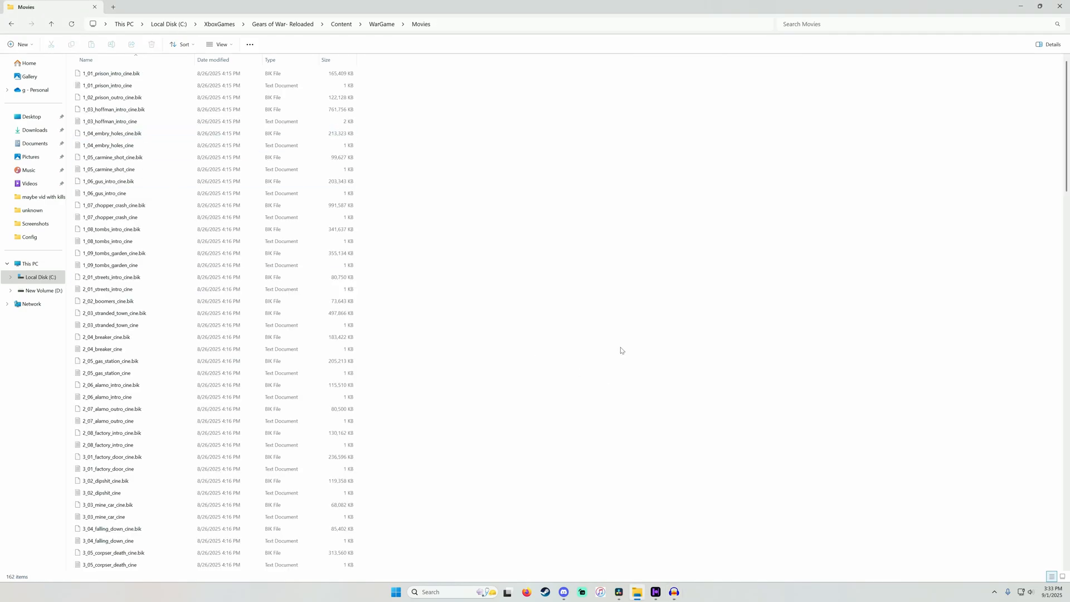
type("epic")
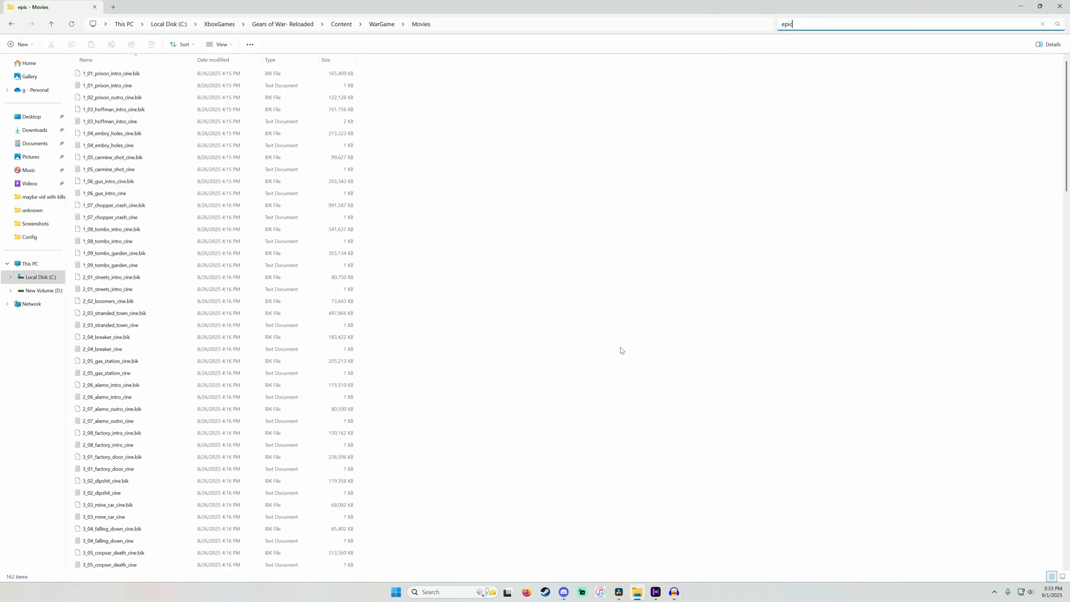
key("Enter")
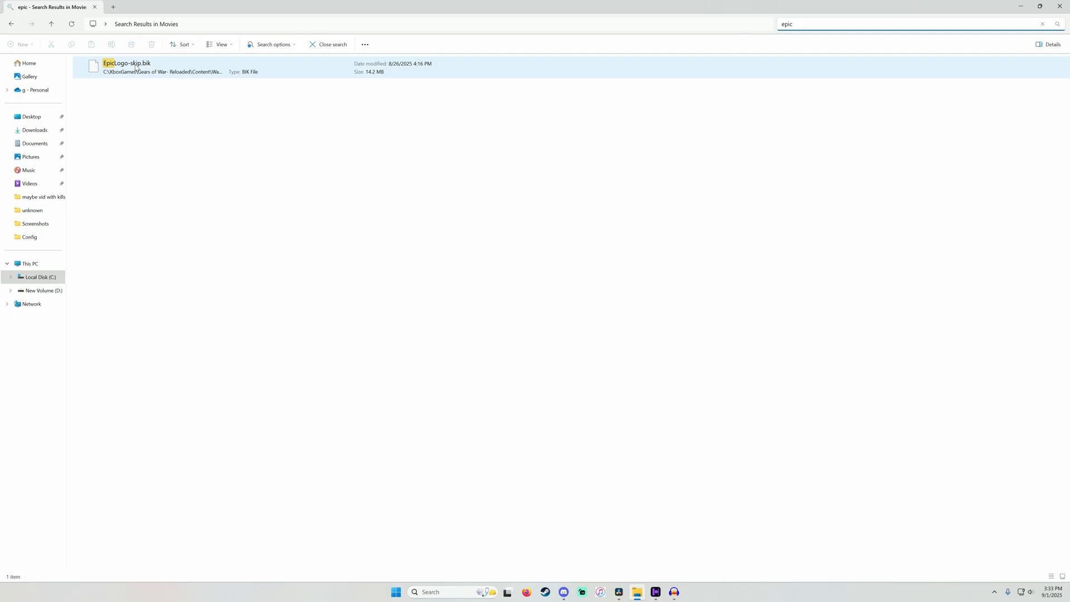
left_click(129, 62)
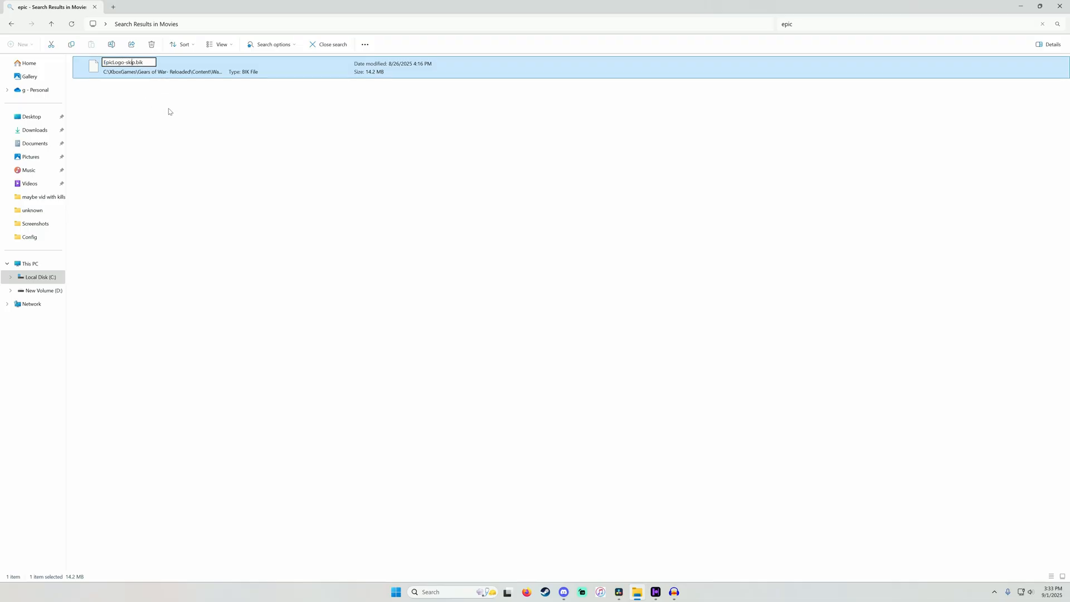
mouse_move(227, 116)
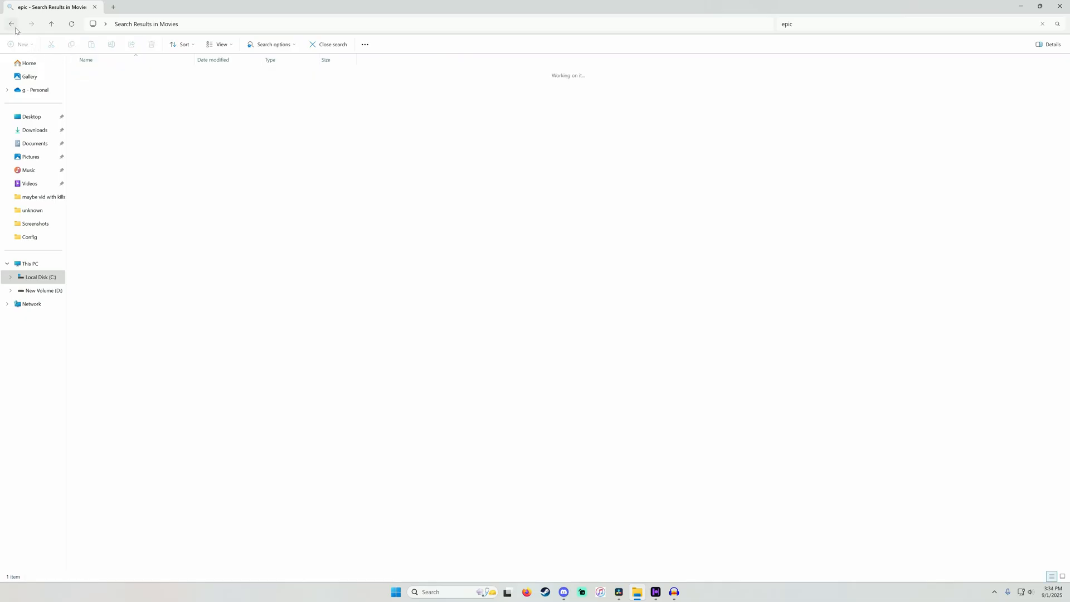
Search for 'mgs', locate MGSLogo-skip.bik and show it in the Movies folder
left_click(331, 44)
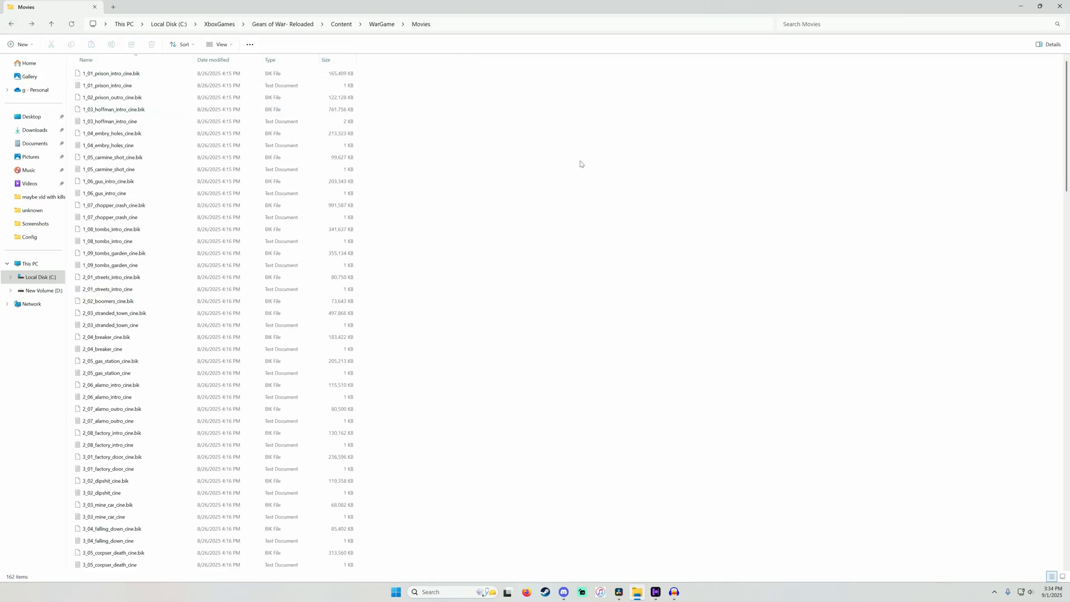
type("m")
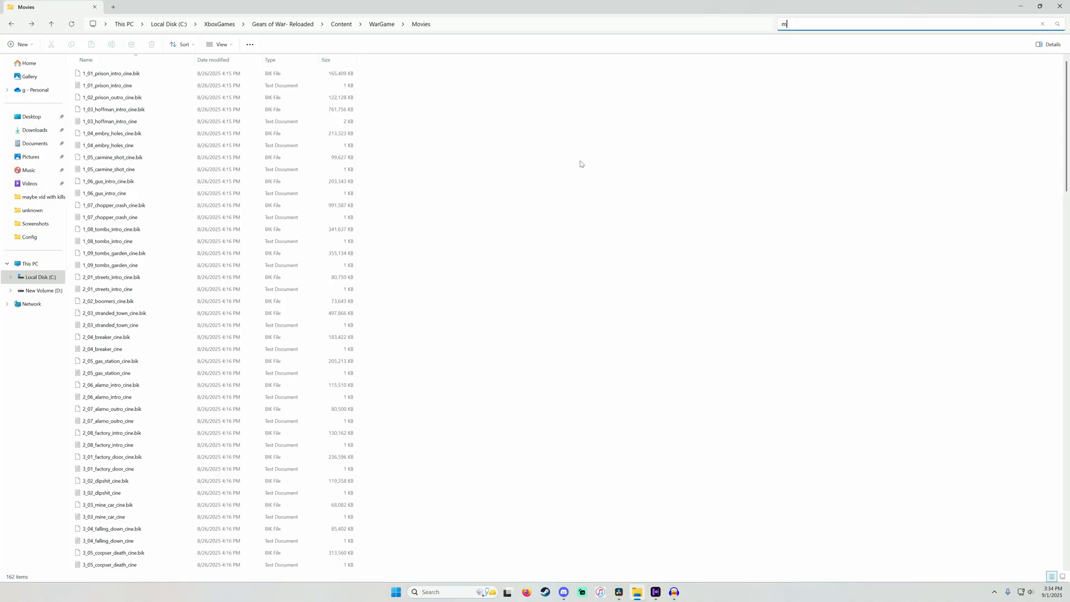
type("gs")
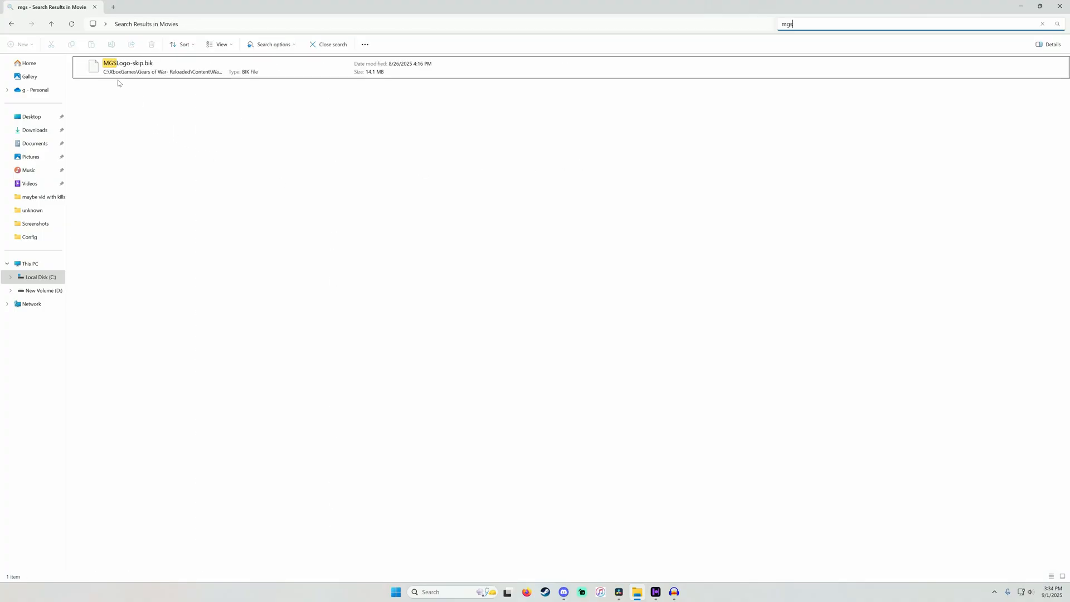
right_click(129, 65)
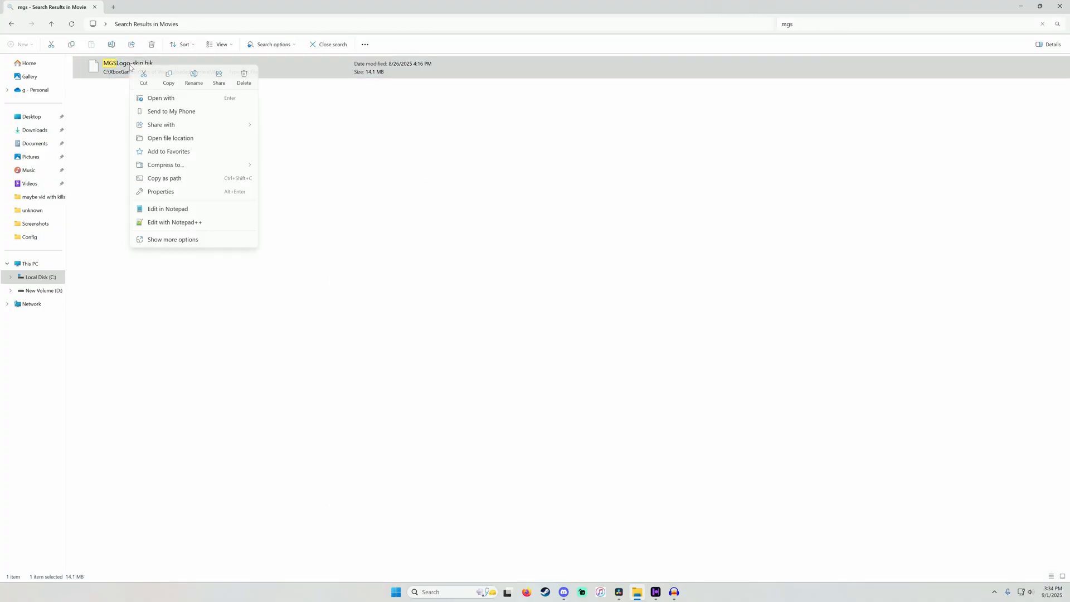
left_click(193, 76)
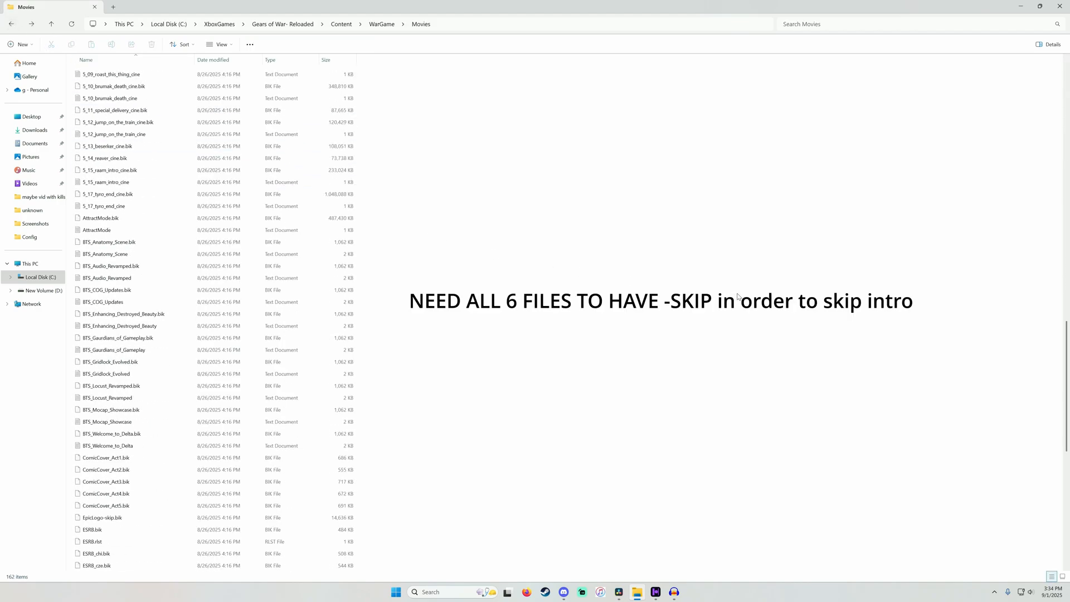
scroll("down", 3)
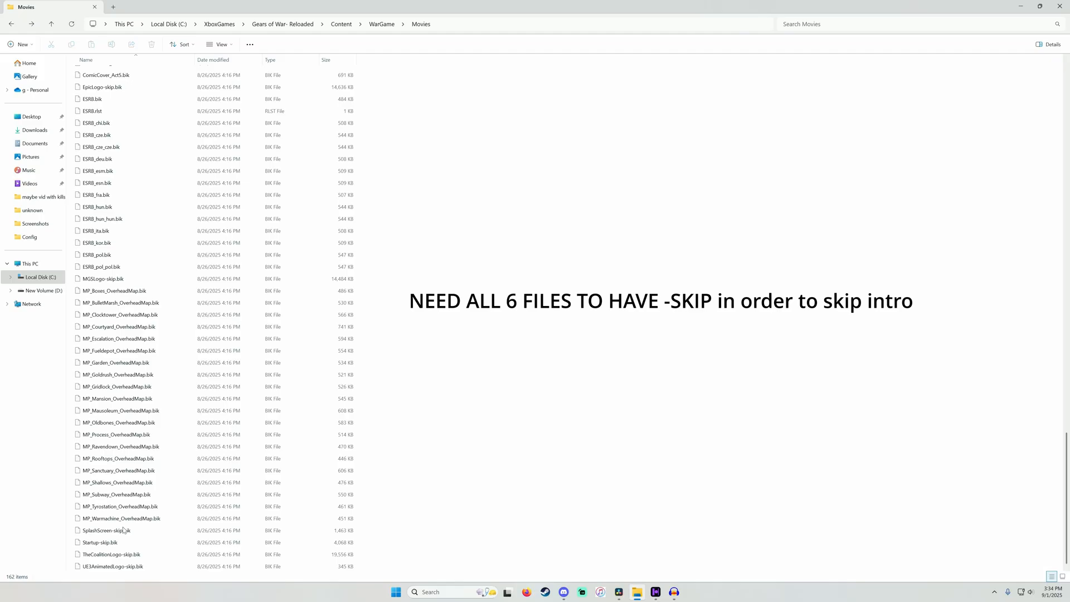
left_click(106, 529)
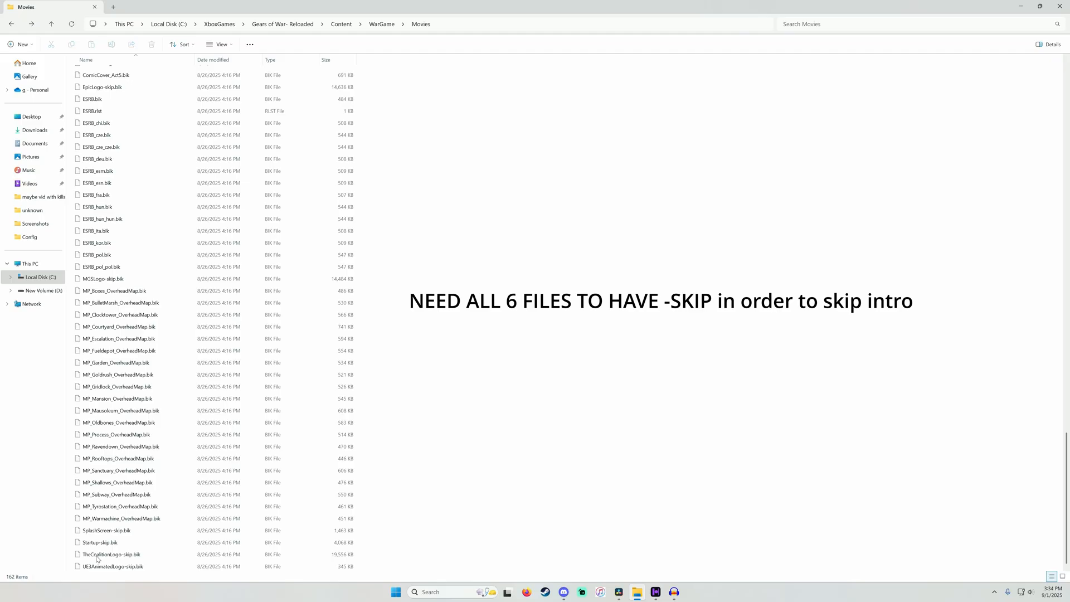
left_click(105, 582)
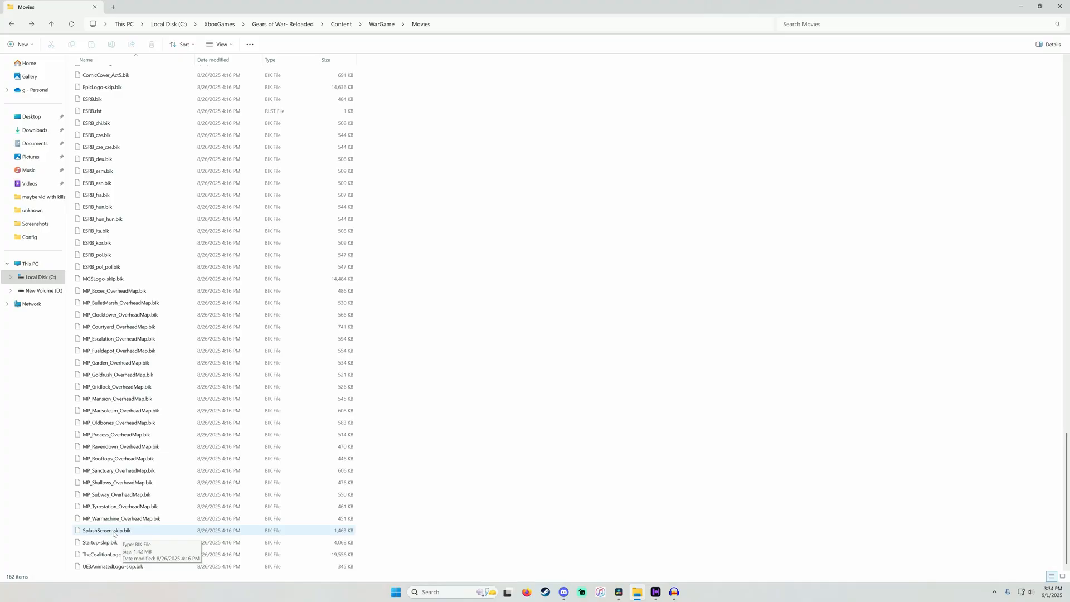
left_click(96, 542)
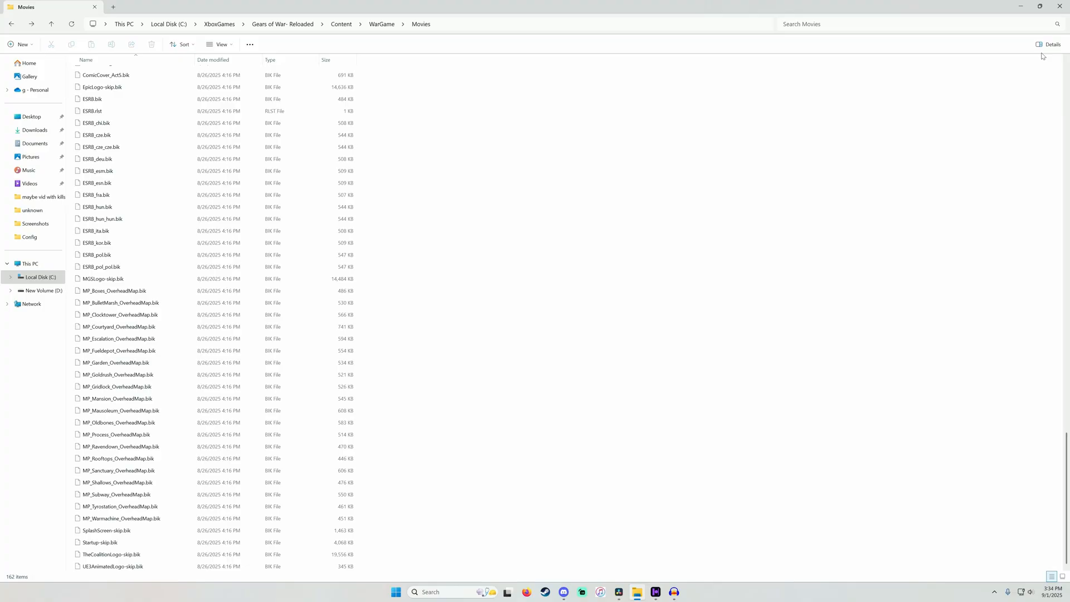
mouse_move(1059, 5)
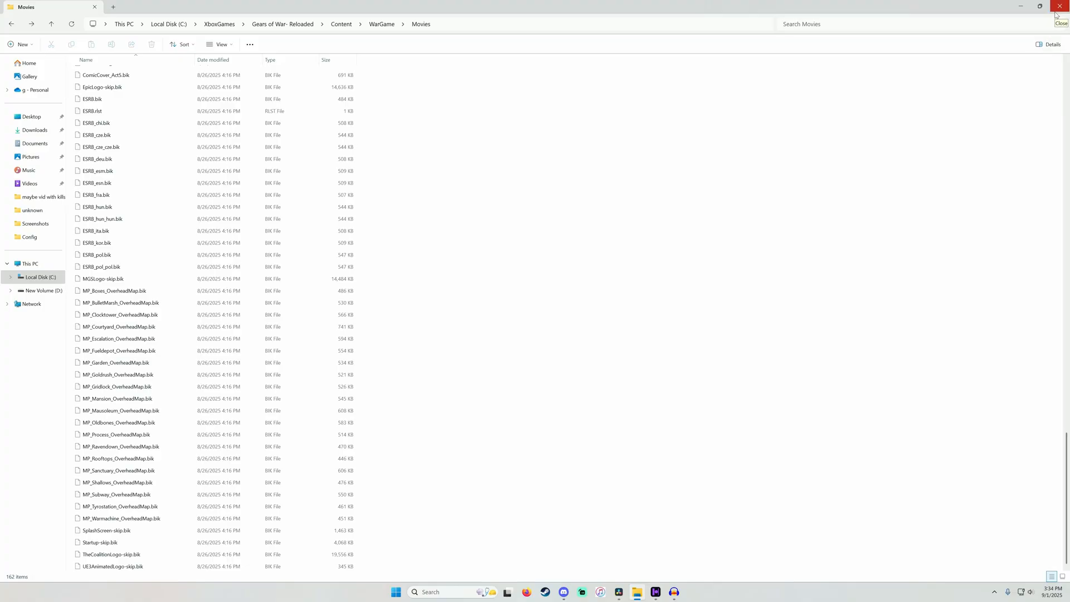